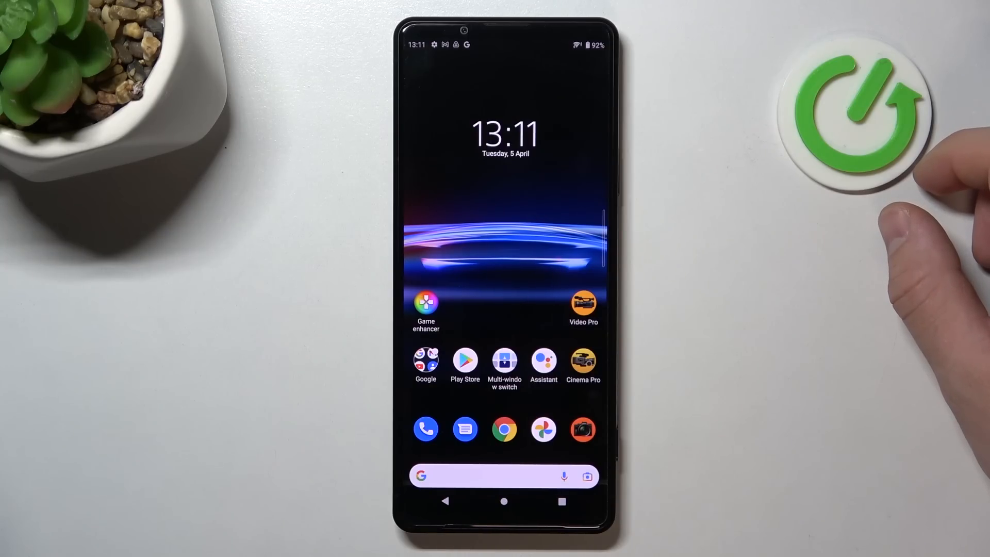
Swipe the home screen left to the second page of apps.
scroll("left", 3)
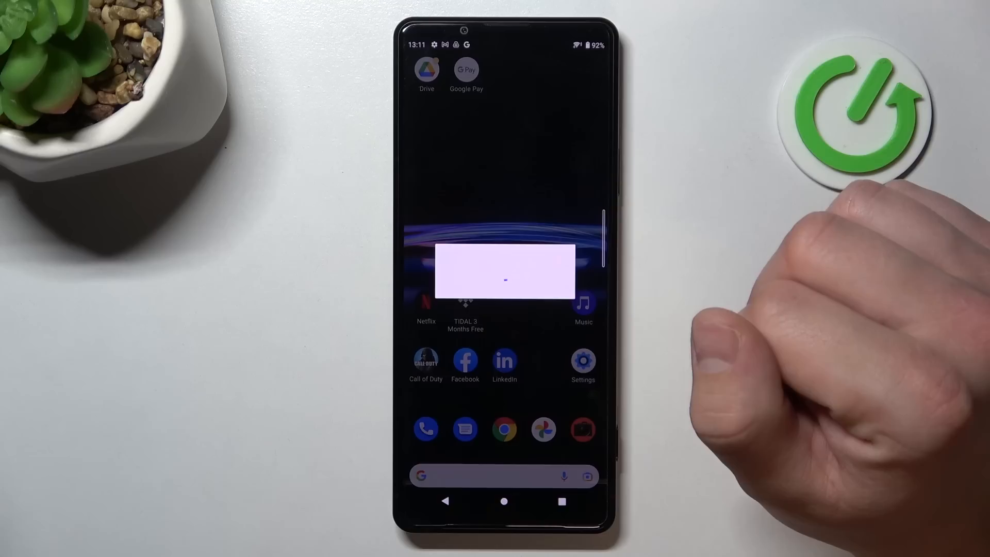
Launch Google Pay, pass the welcome screen, preview addable card types, and open the main menu.
left_click(466, 69)
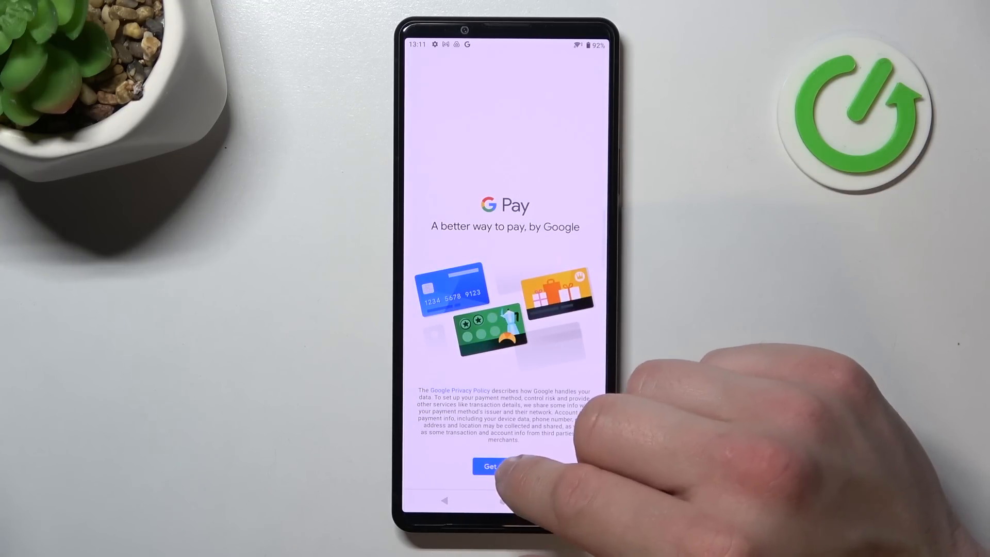
left_click(504, 466)
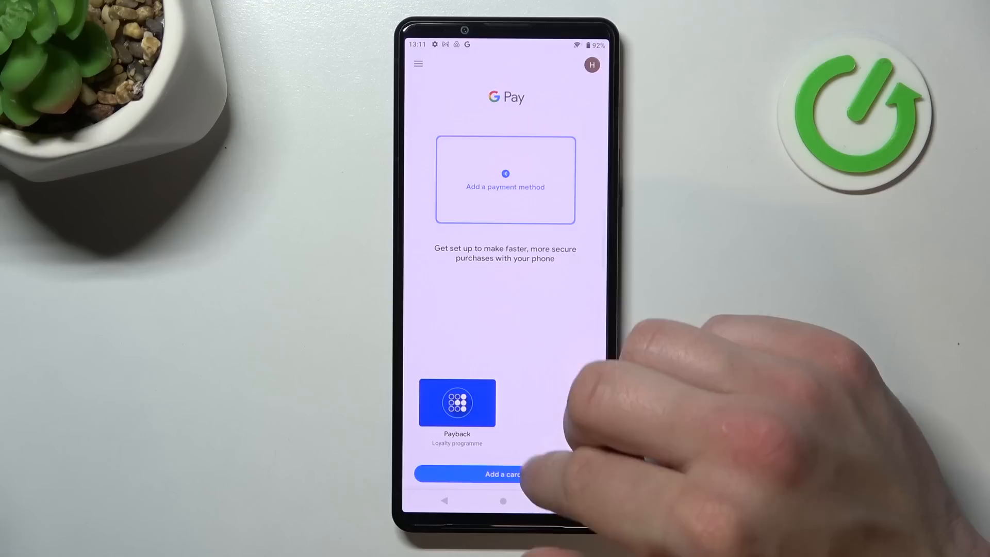
left_click(501, 474)
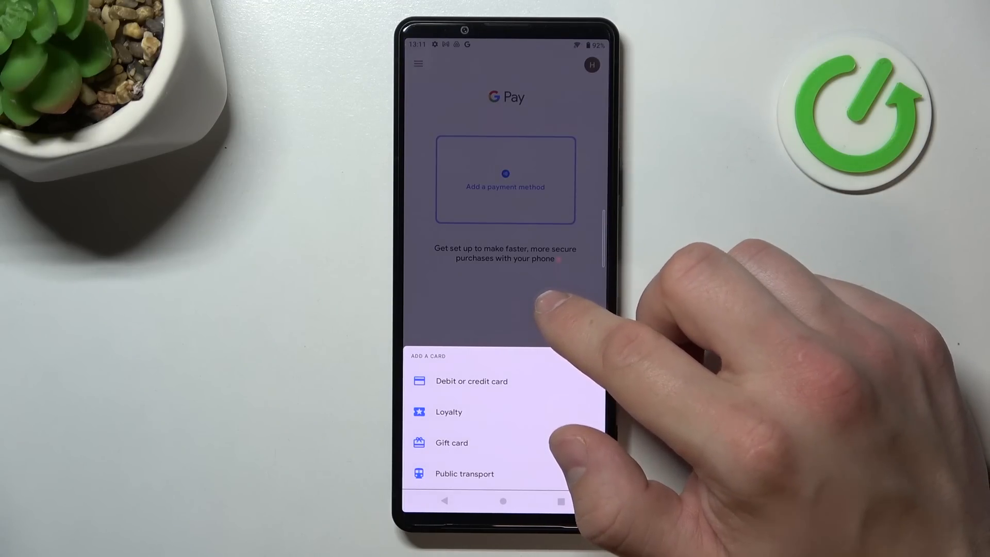
left_click(418, 63)
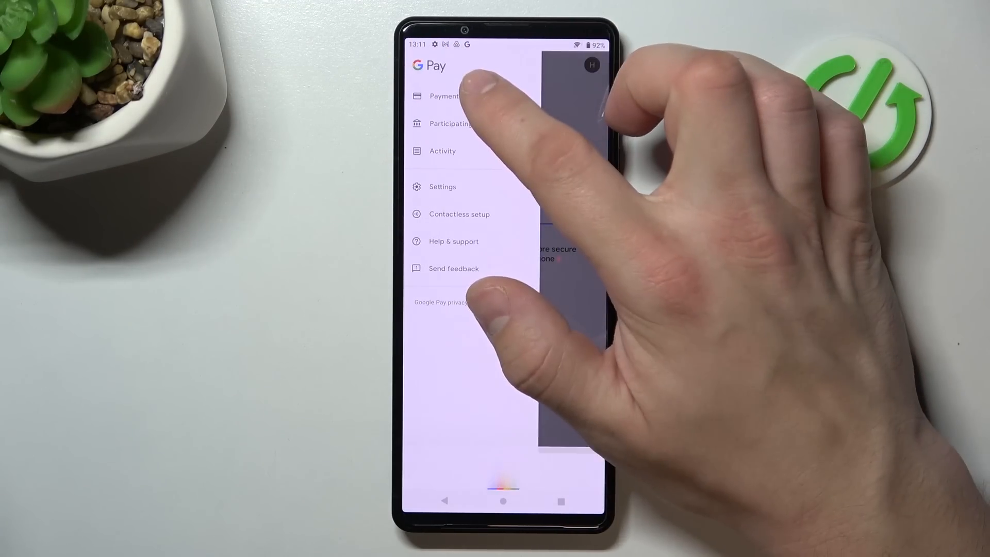
View the Participating banks page, accepting Chrome's welcome terms.
left_click(444, 96)
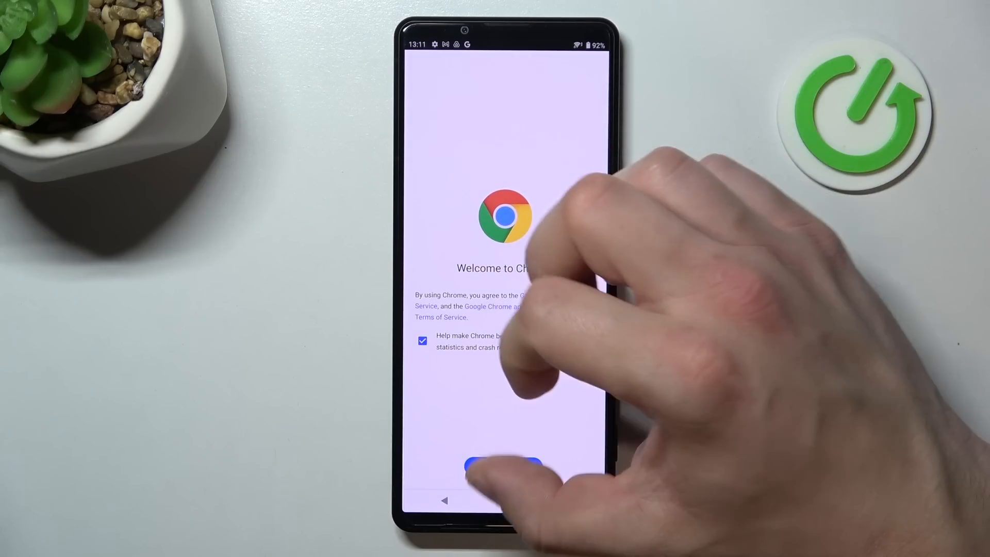
left_click(501, 466)
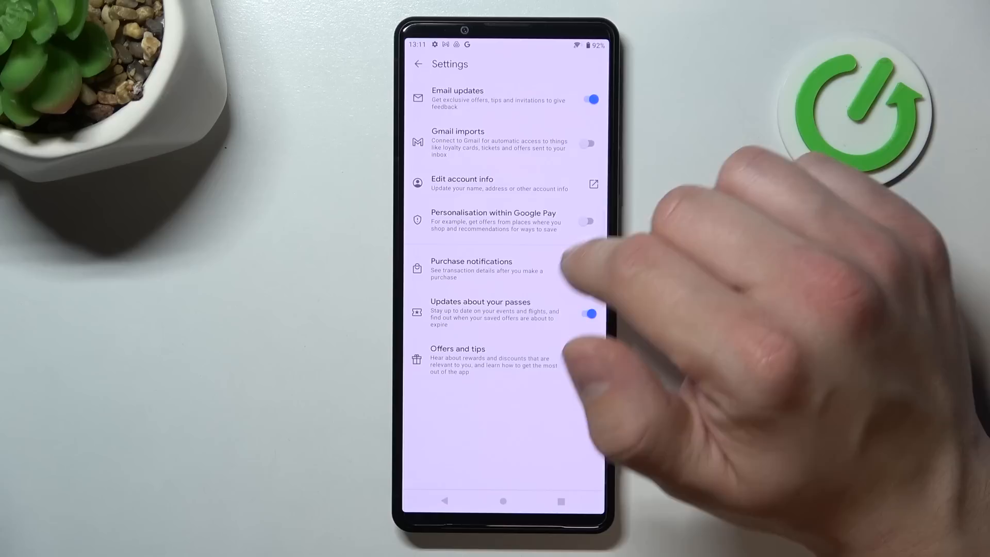
Exit Settings and reopen the Google Pay hamburger menu.
left_click(590, 270)
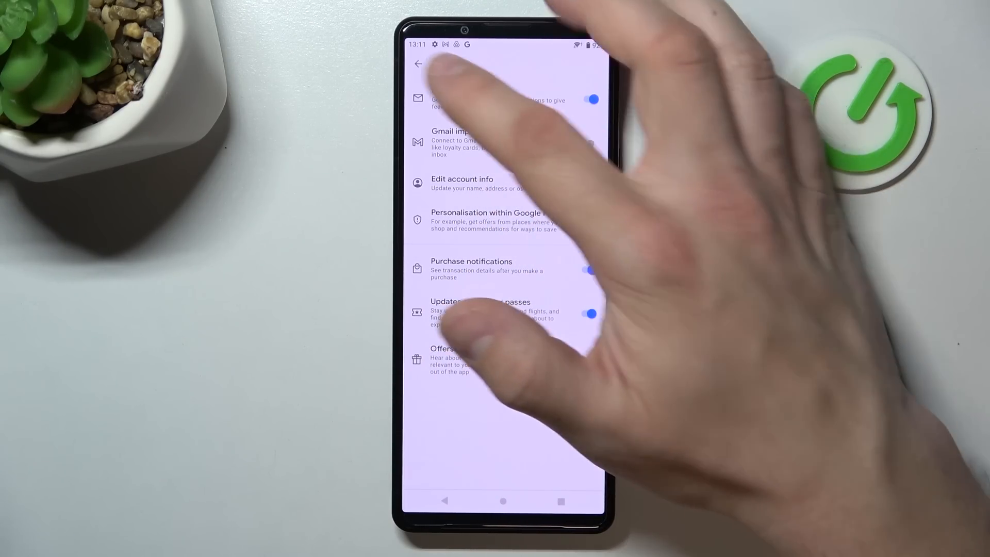
left_click(418, 64)
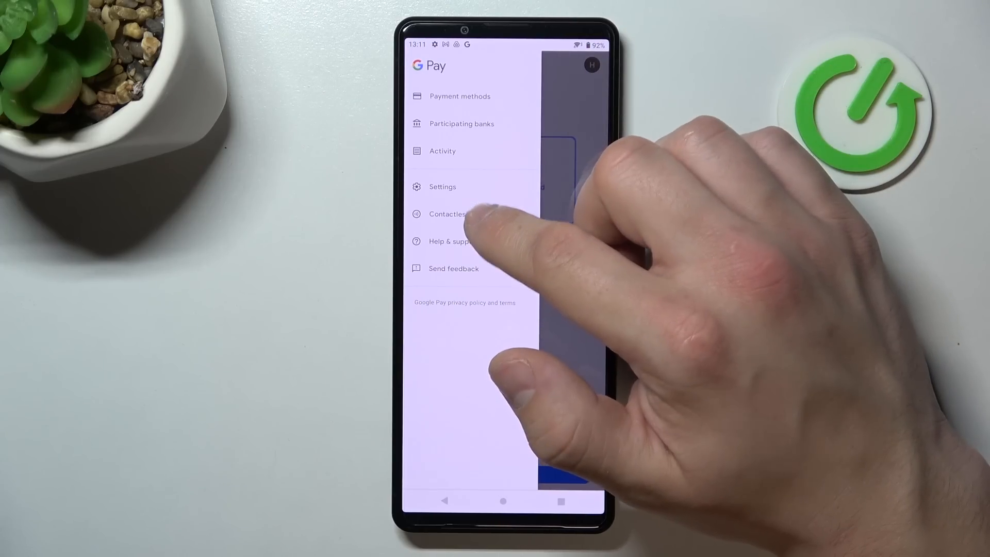
Check the contactless setup checklist and account details, then return to the home page.
left_click(447, 214)
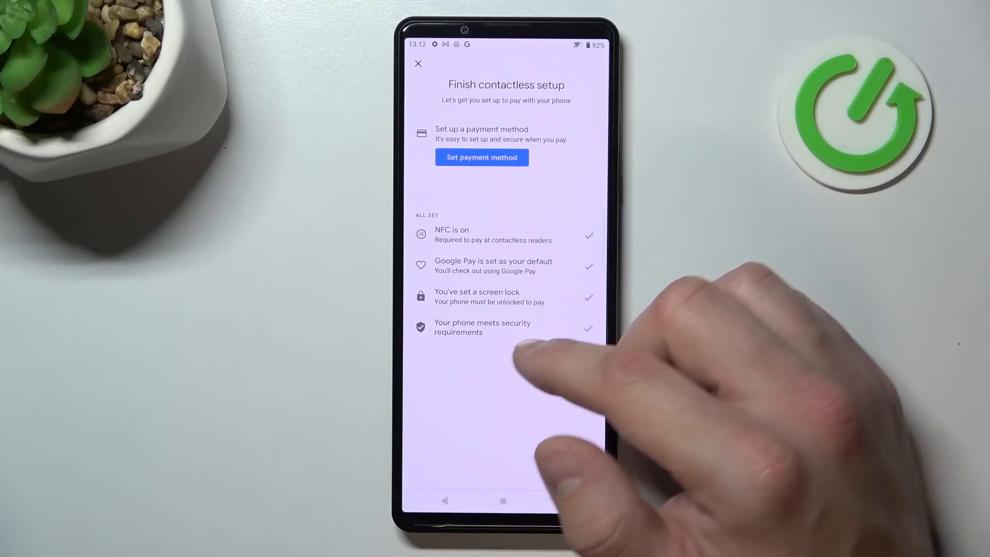
left_click(482, 158)
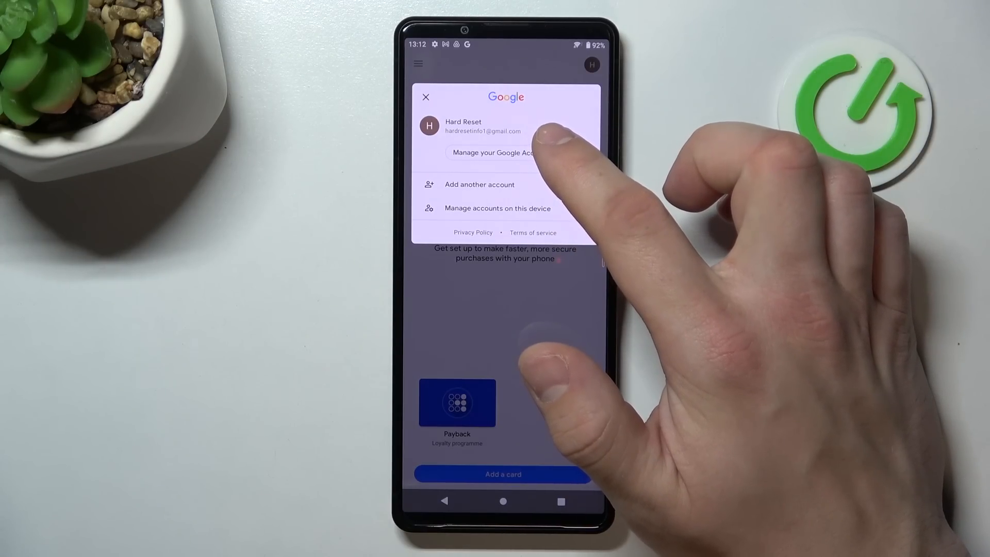
left_click(426, 97)
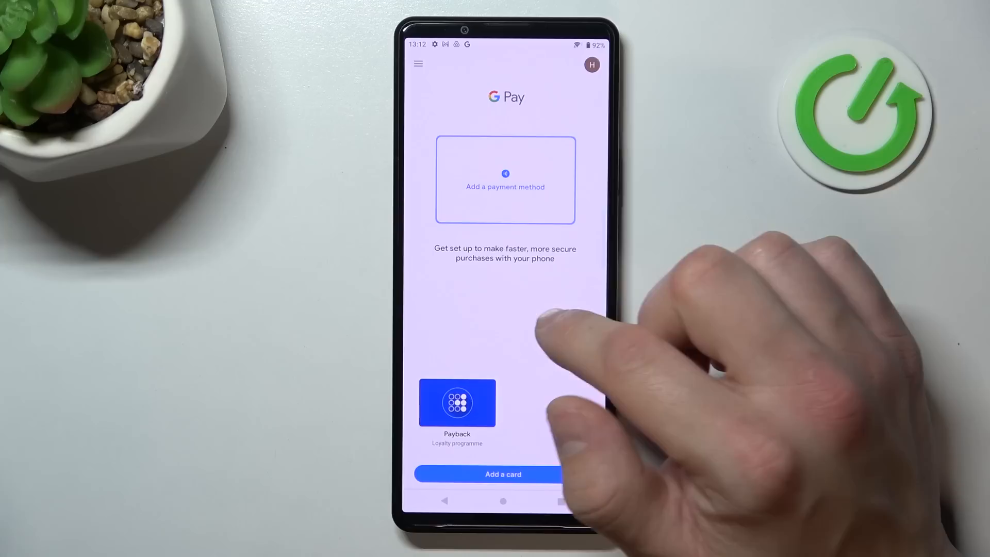